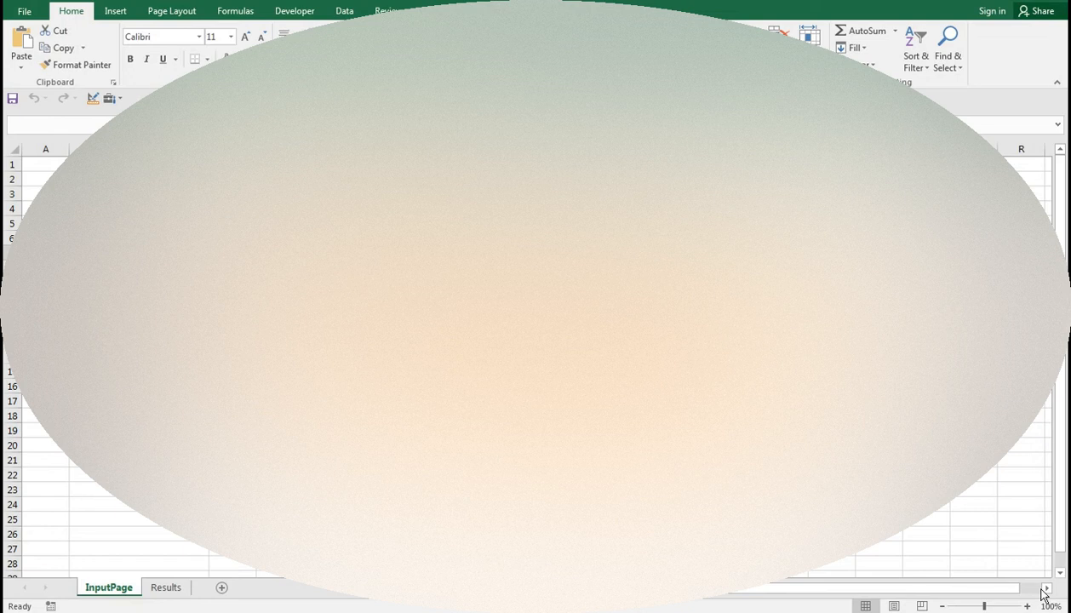
pyautogui.moveTo(912, 585)
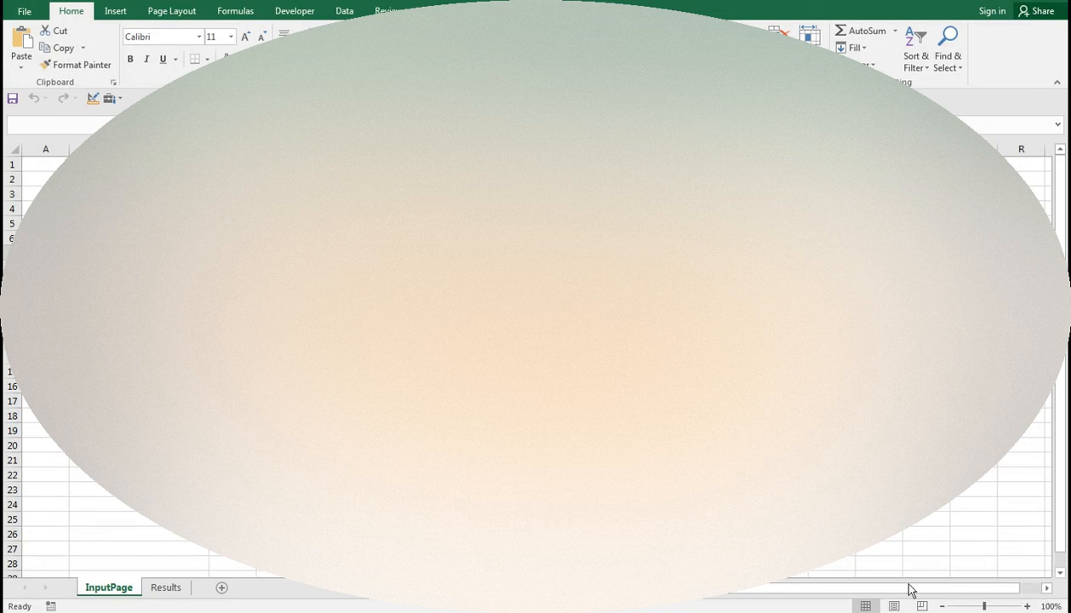